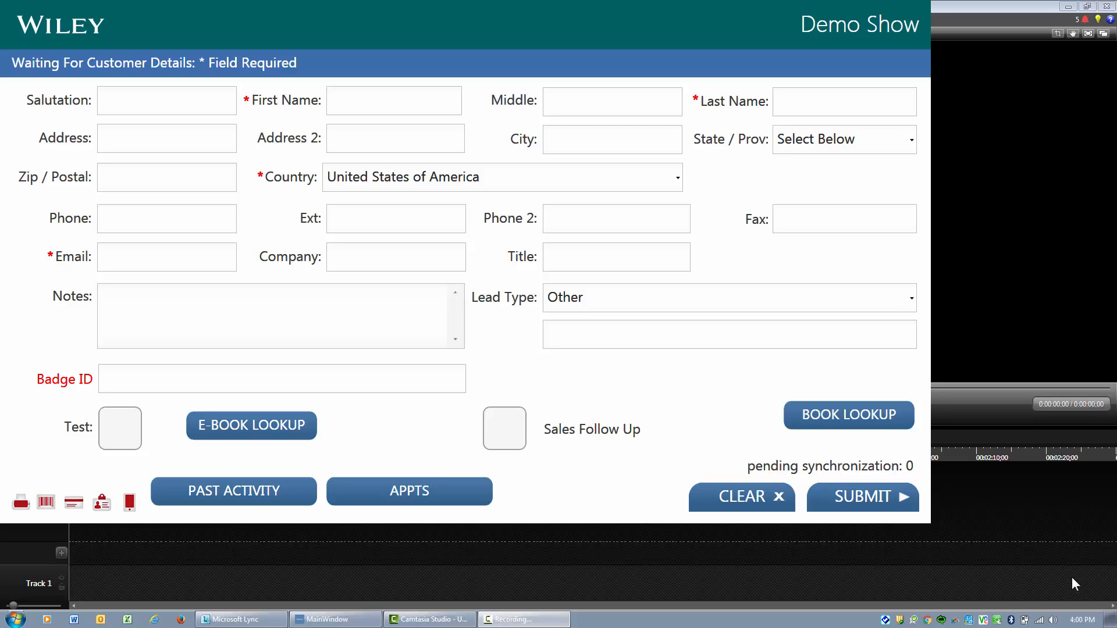
mouse_move(345, 368)
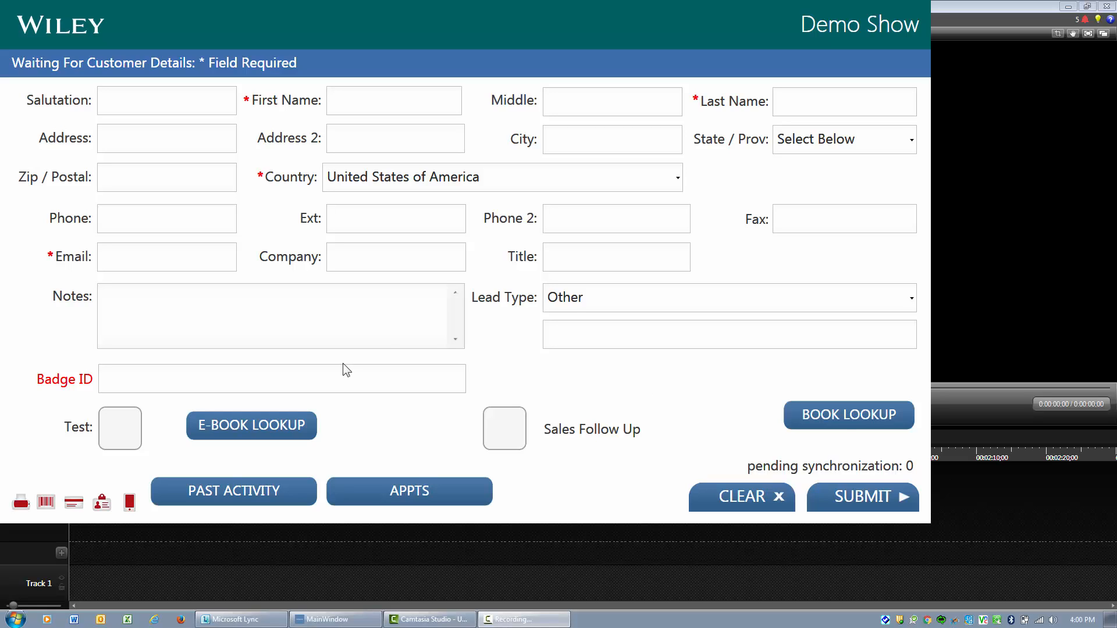
mouse_move(408, 491)
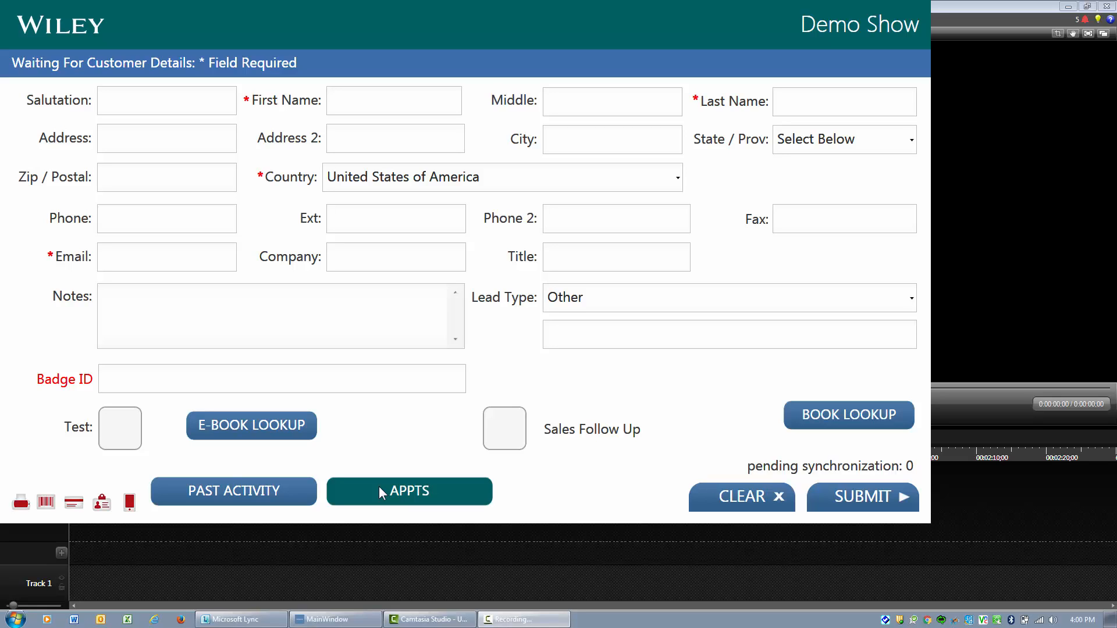
Look up appointments, search customers by last name 'z' and load the matching contact's details
click(233, 491)
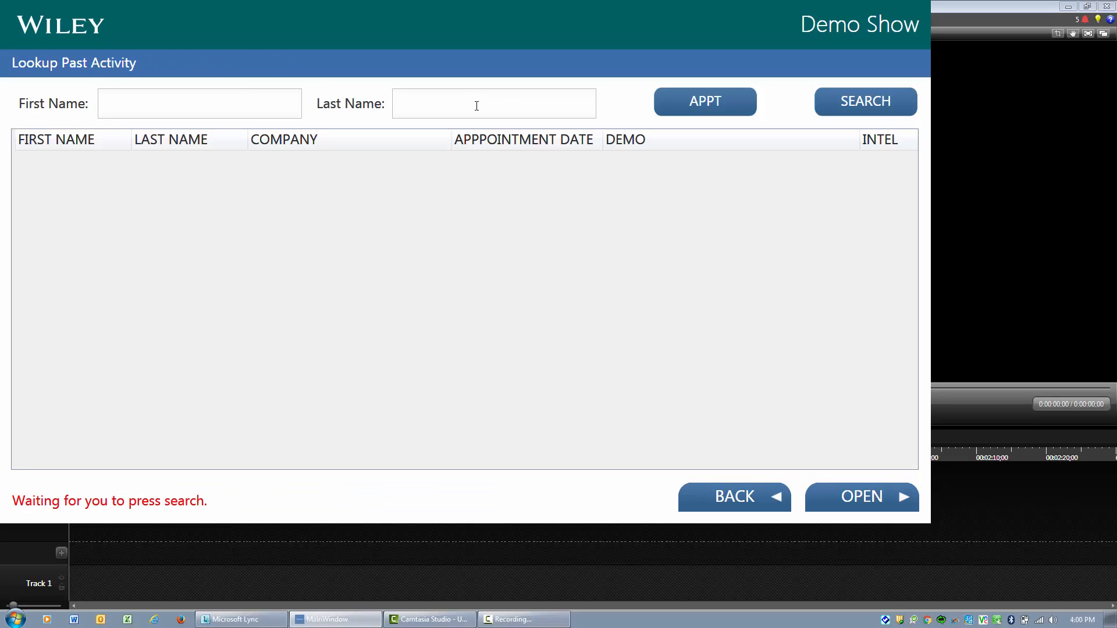
click(864, 101)
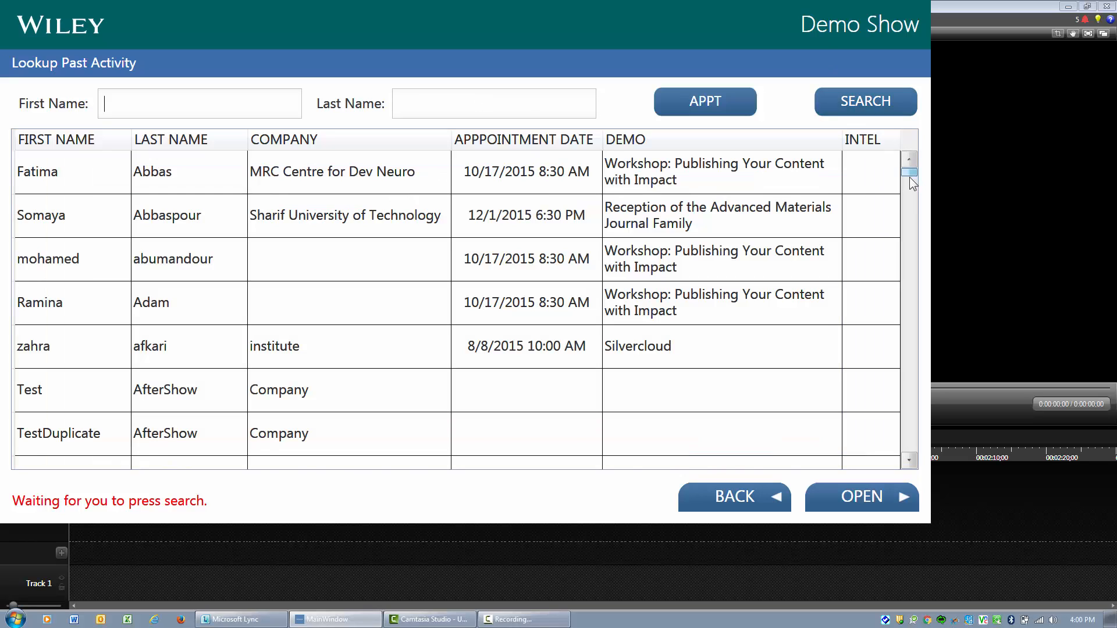
scroll(down, 3)
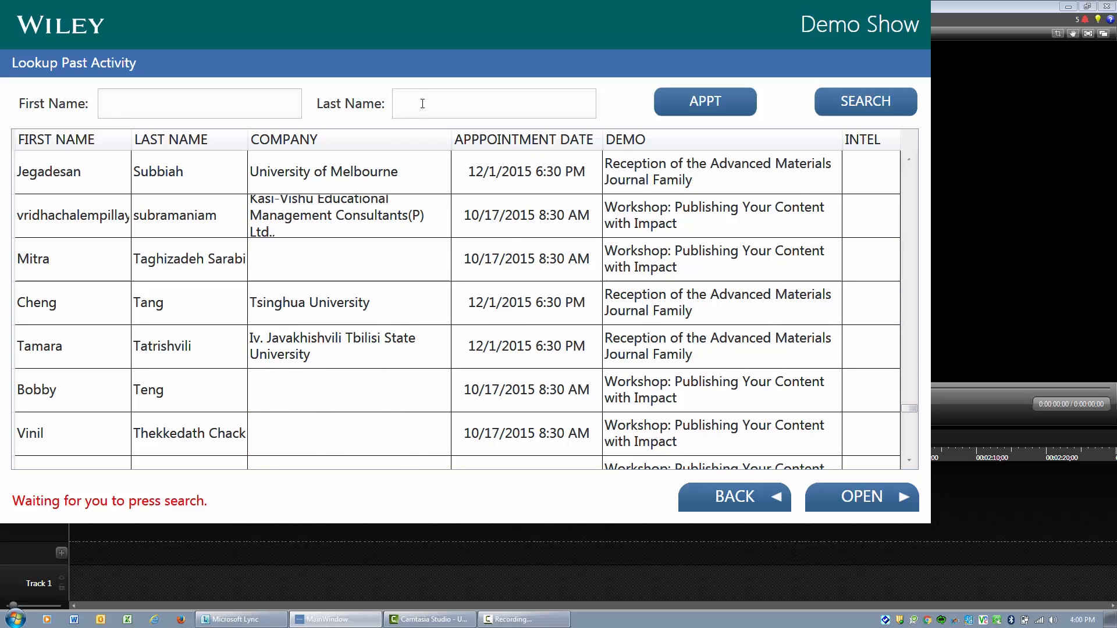
text(z)
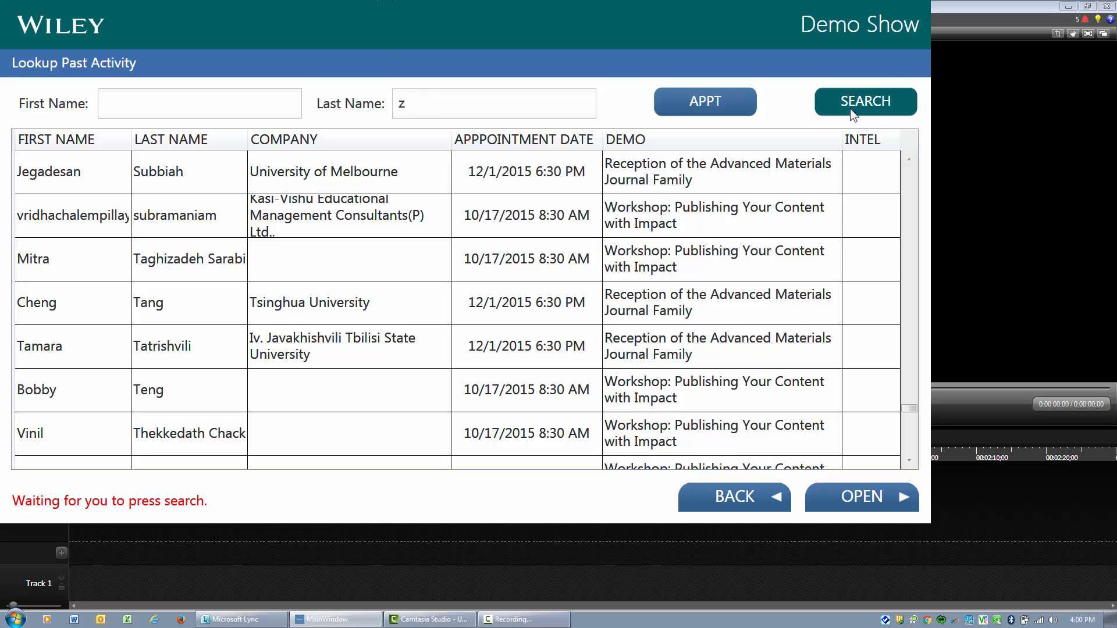
click(865, 101)
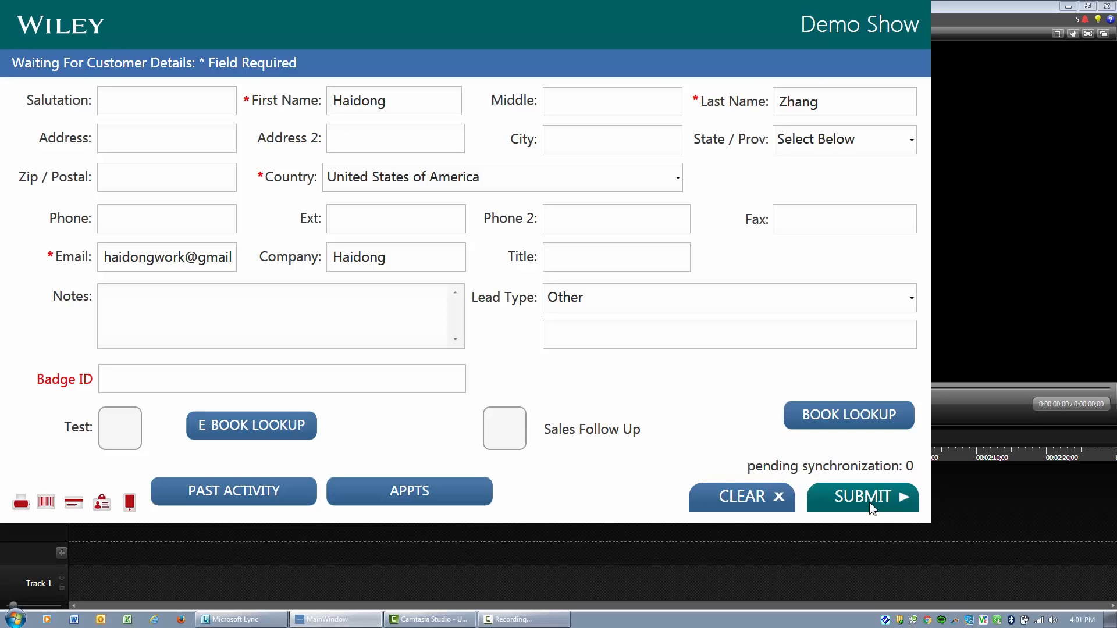
mouse_move(583, 386)
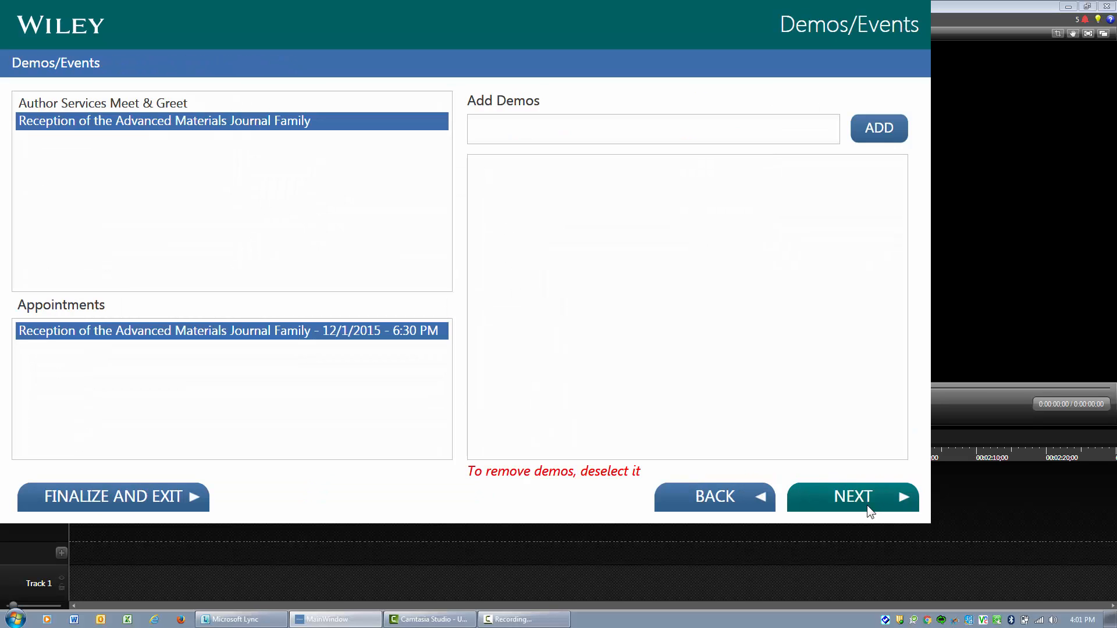
mouse_move(296, 344)
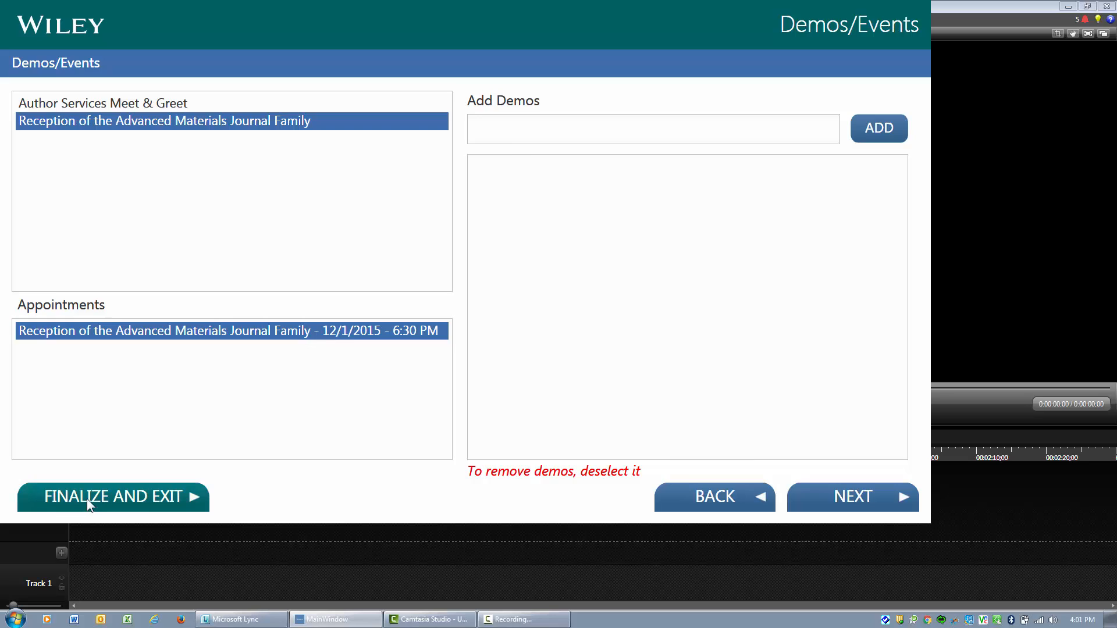
Finalize the check-in with its reception appointment, leaving one record pending synchronization
click(112, 497)
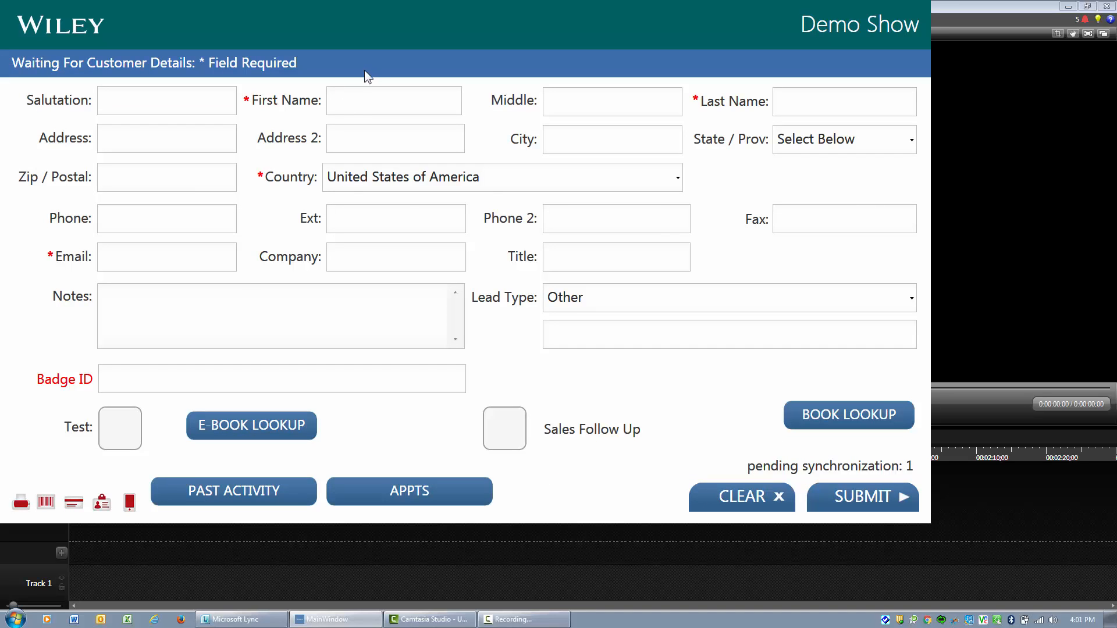
click(393, 100)
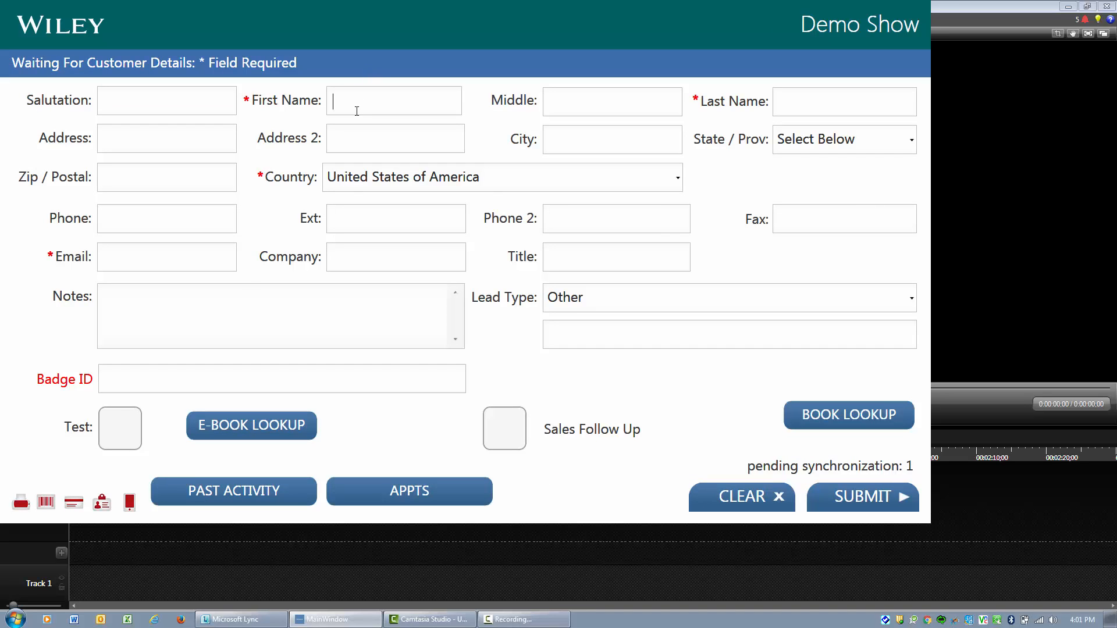
text(Diane)
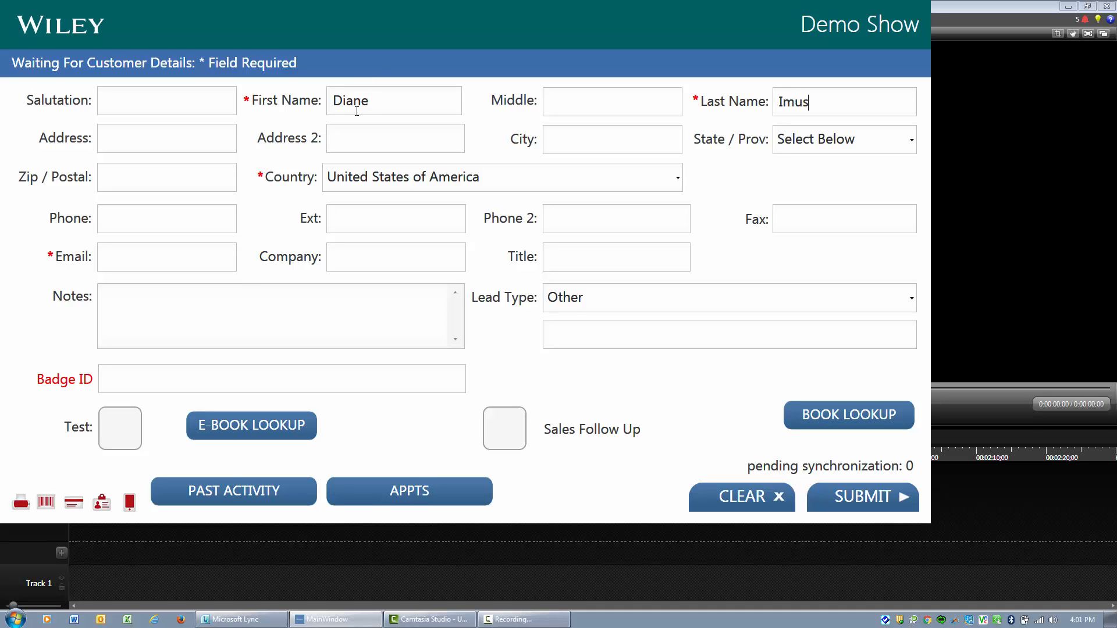
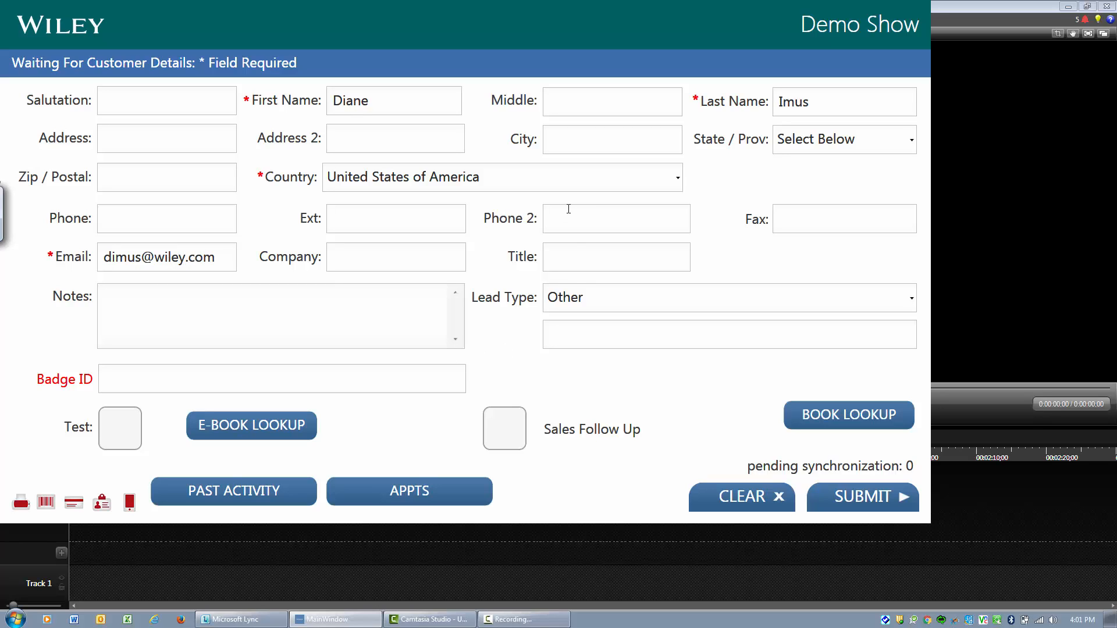
Set country to Germany, agree to email consent and submit the customer
click(502, 176)
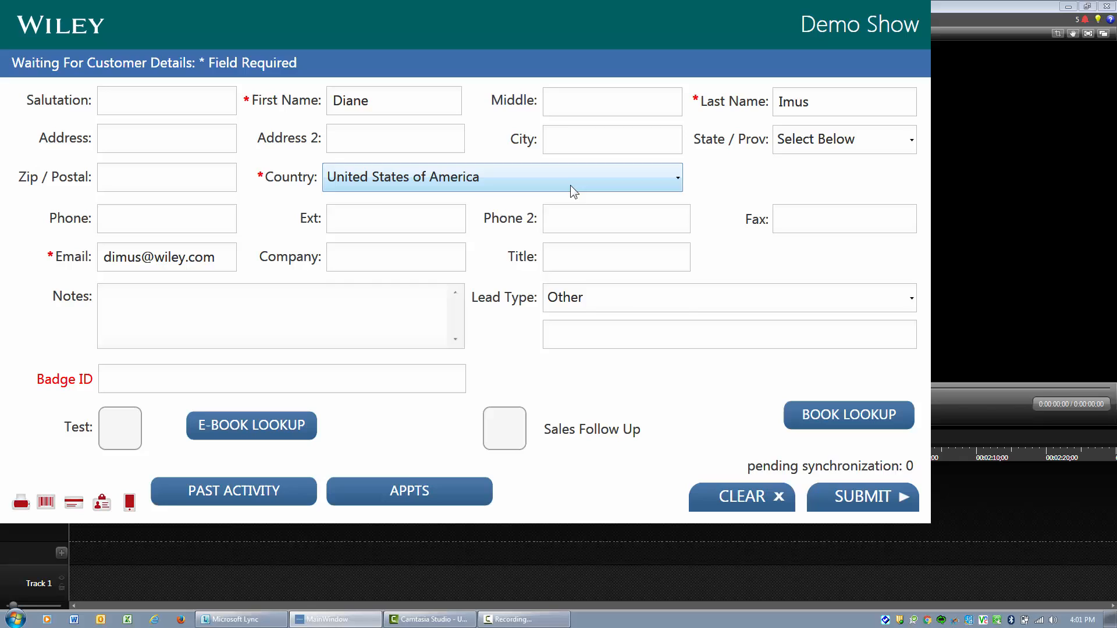
click(502, 177)
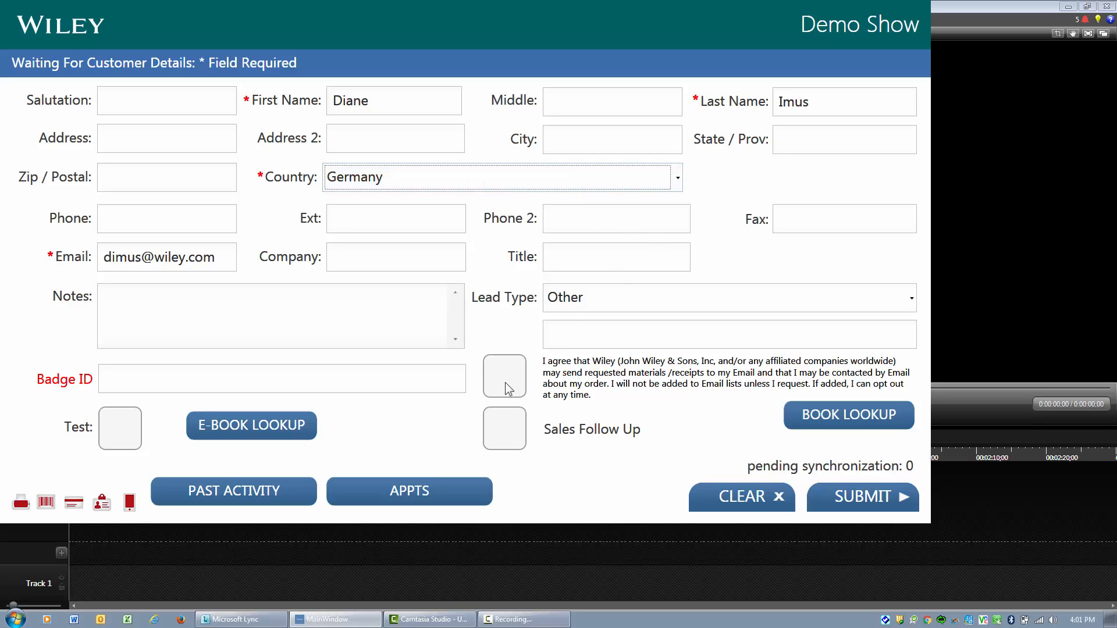
click(504, 376)
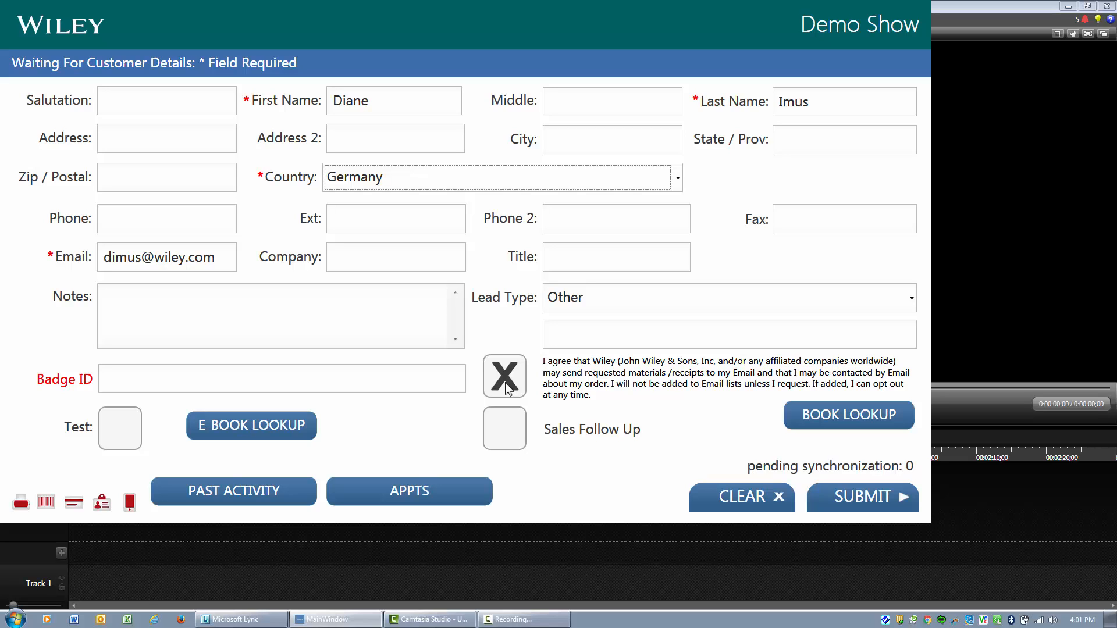
click(862, 496)
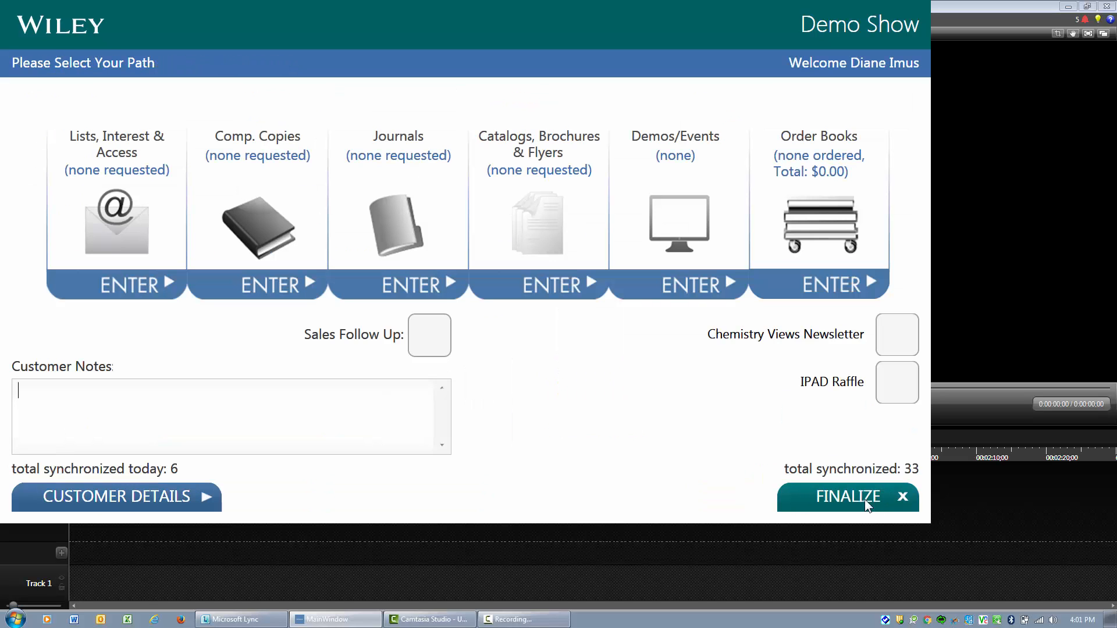
mouse_move(657, 161)
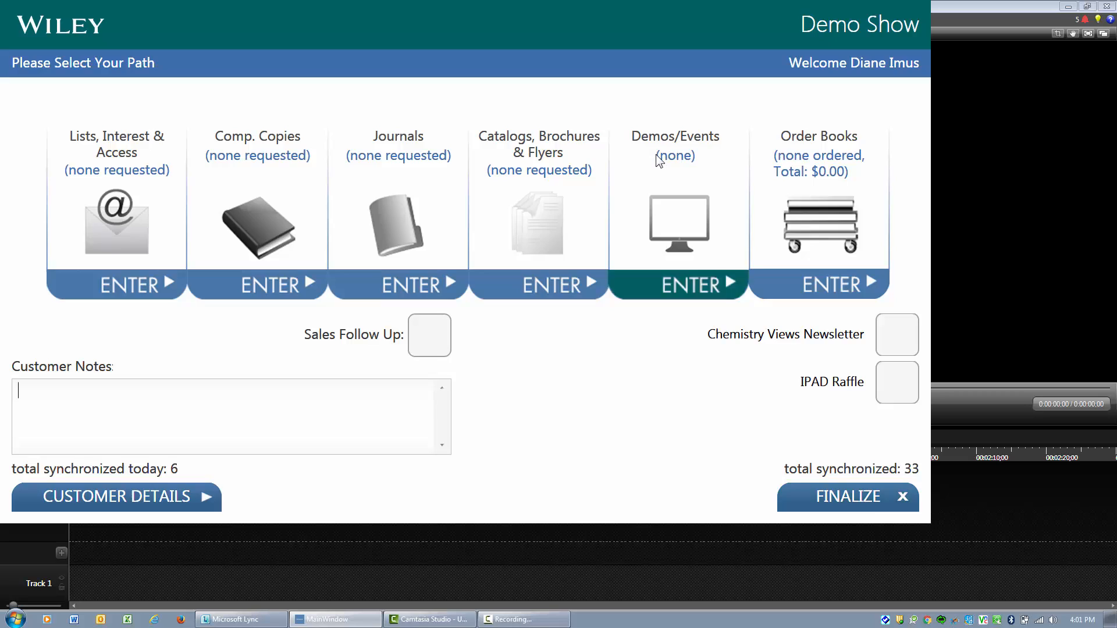
Select the Advanced Materials Journal Family reception, add a 'WOL Journals' demo and finalize
click(678, 285)
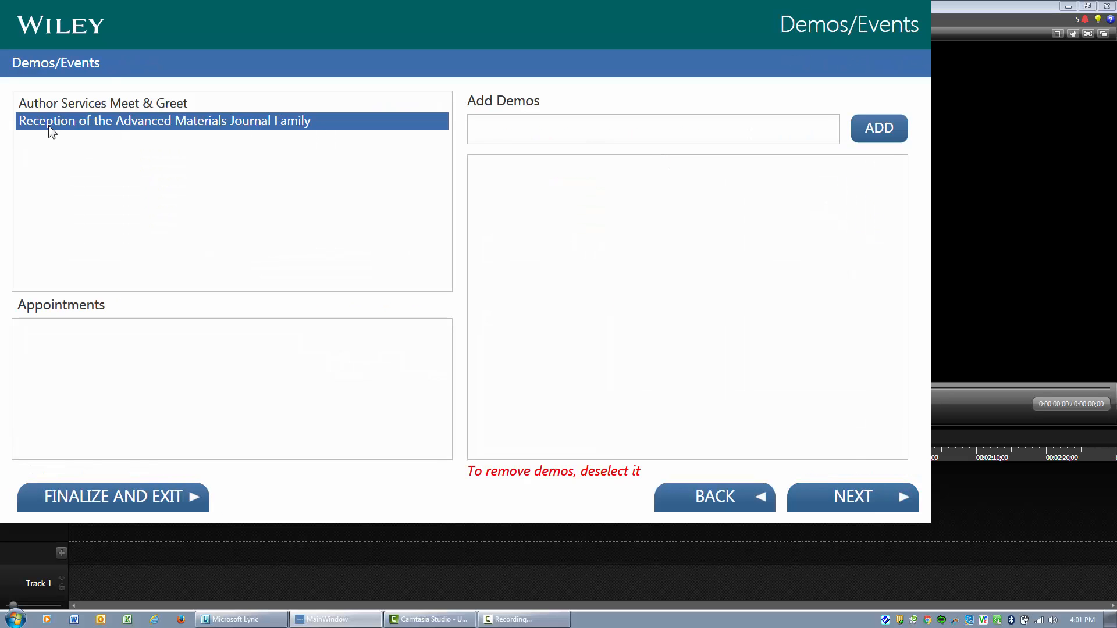
click(102, 103)
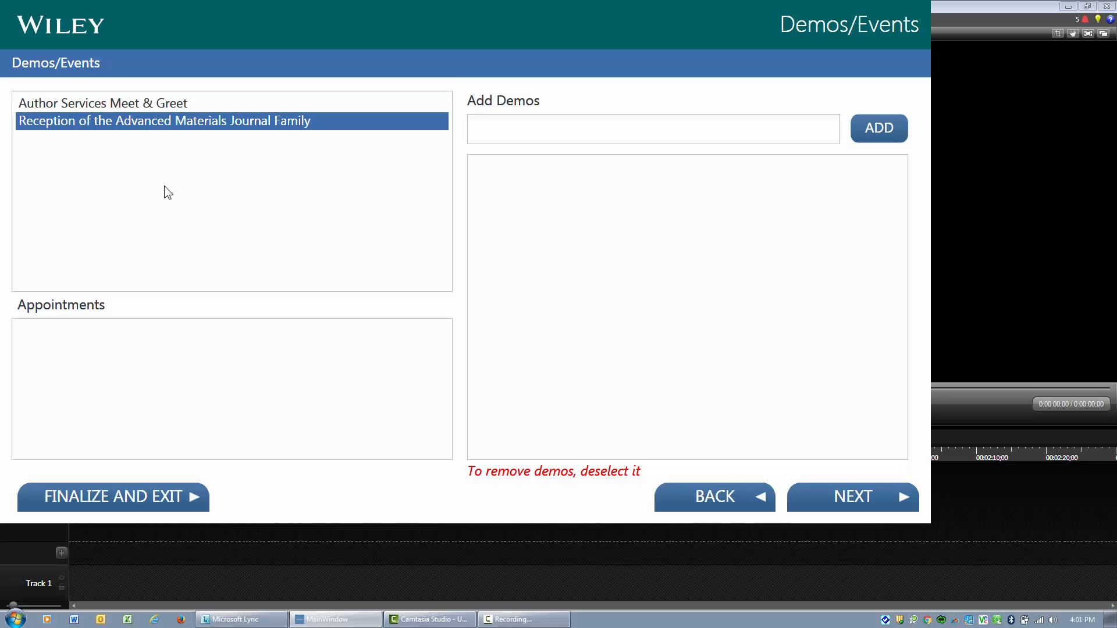
click(651, 129)
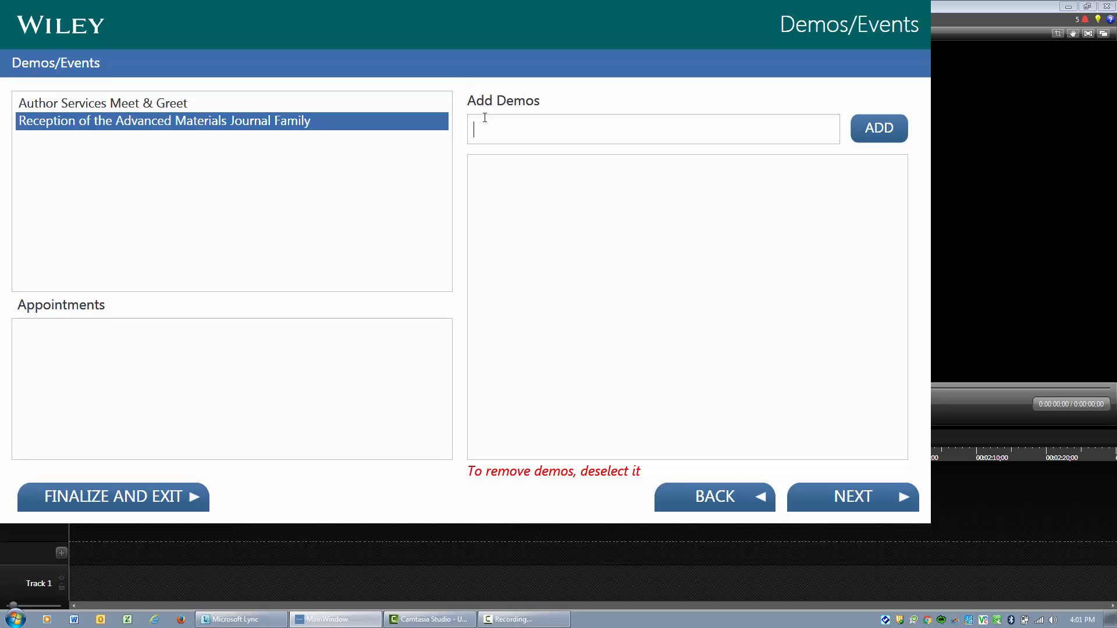
text(W)
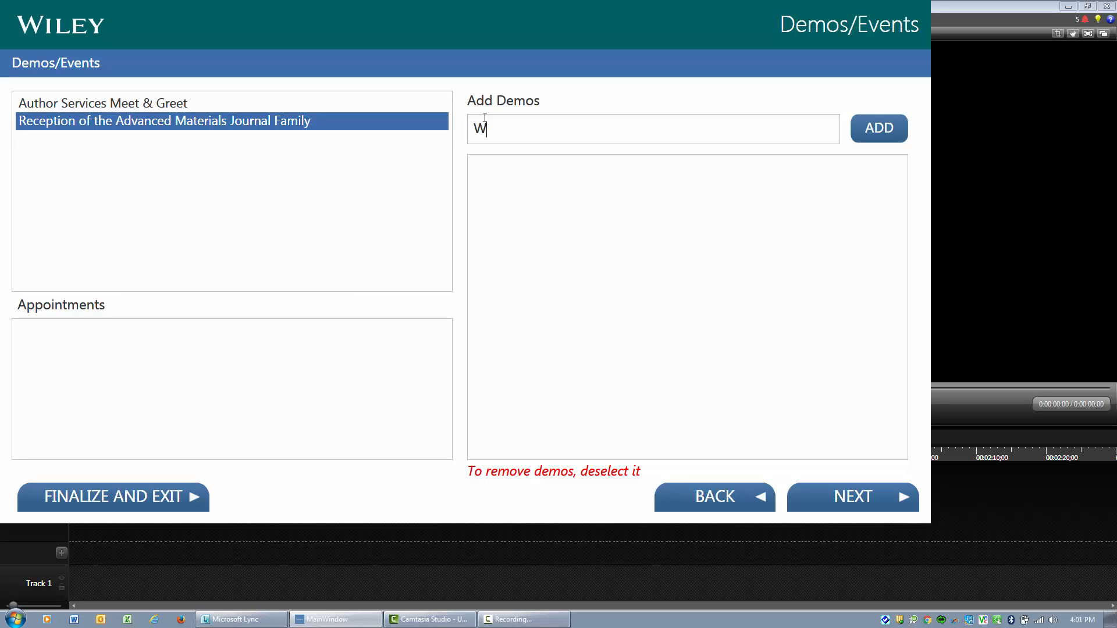
text(OL Journals)
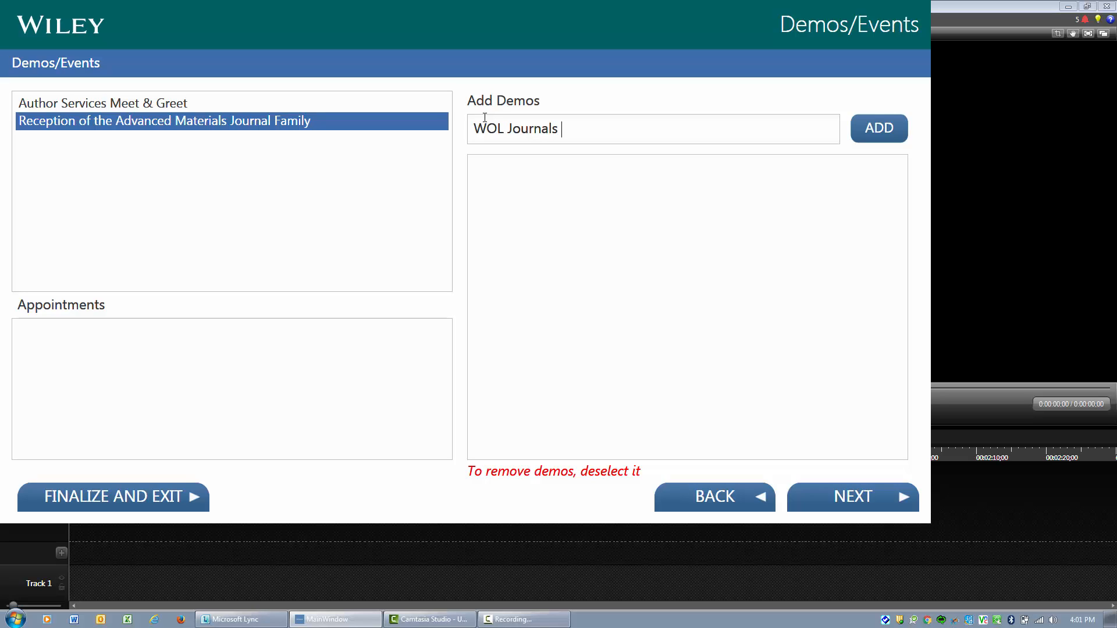
click(878, 128)
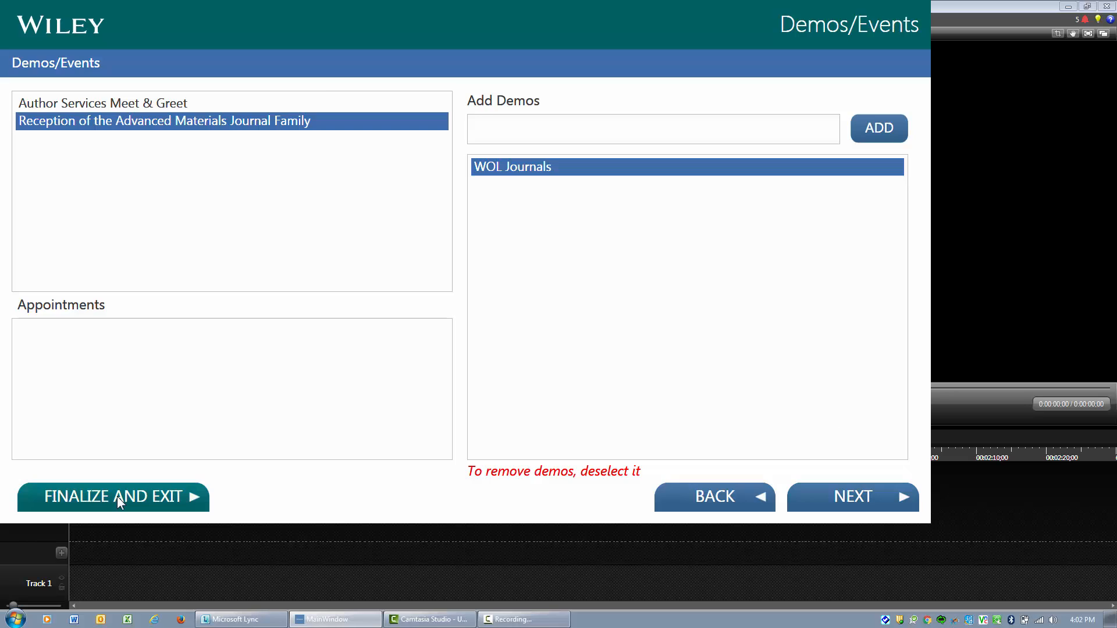
click(112, 496)
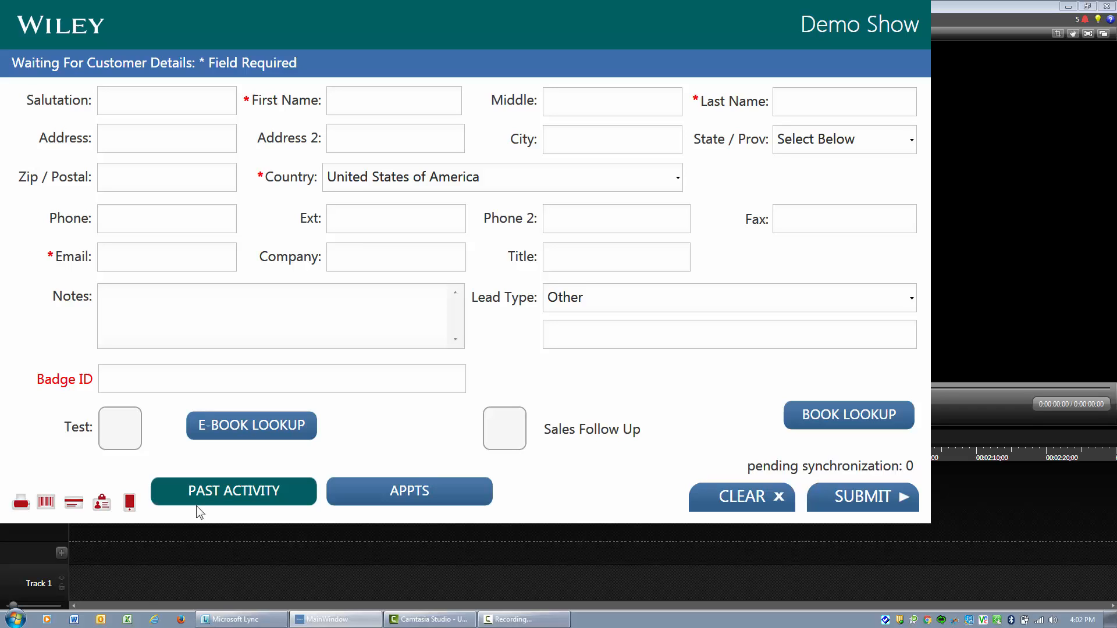
click(232, 491)
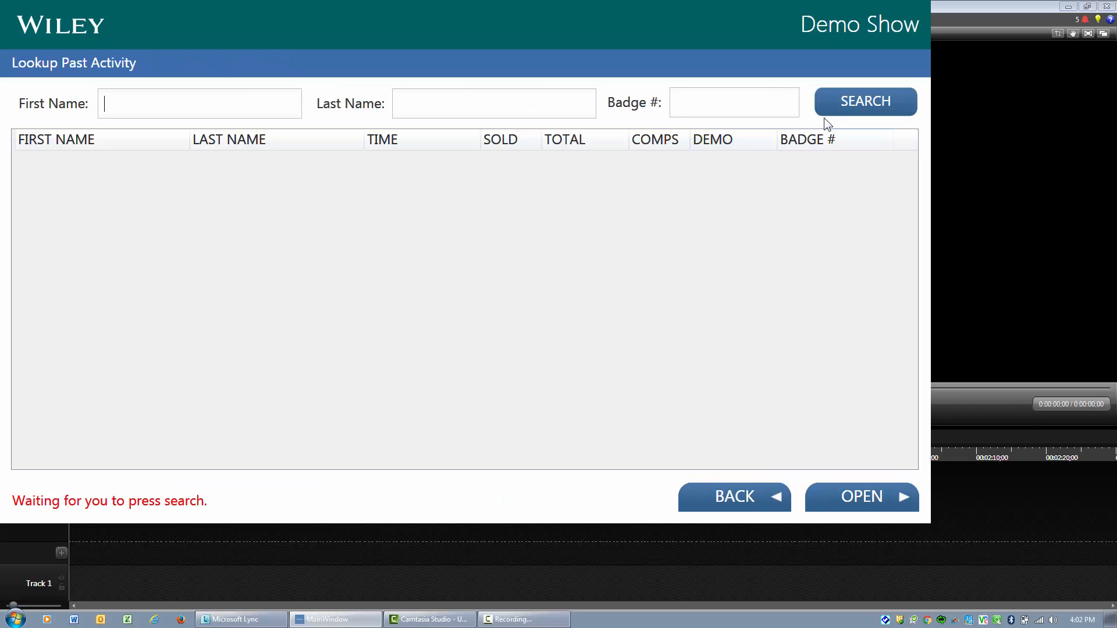
click(865, 102)
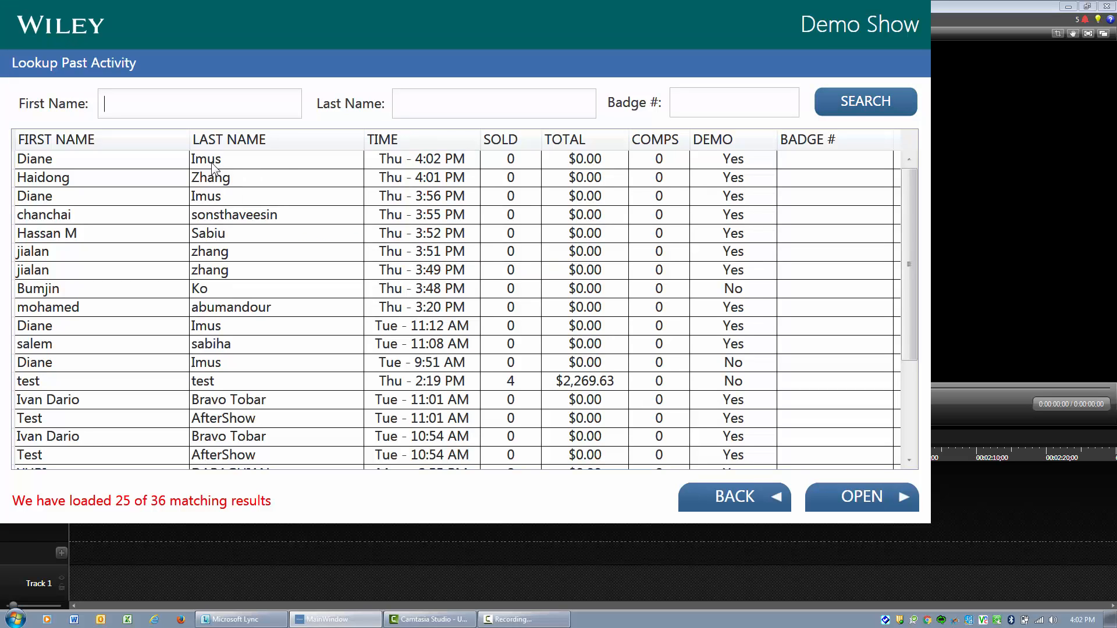
click(863, 496)
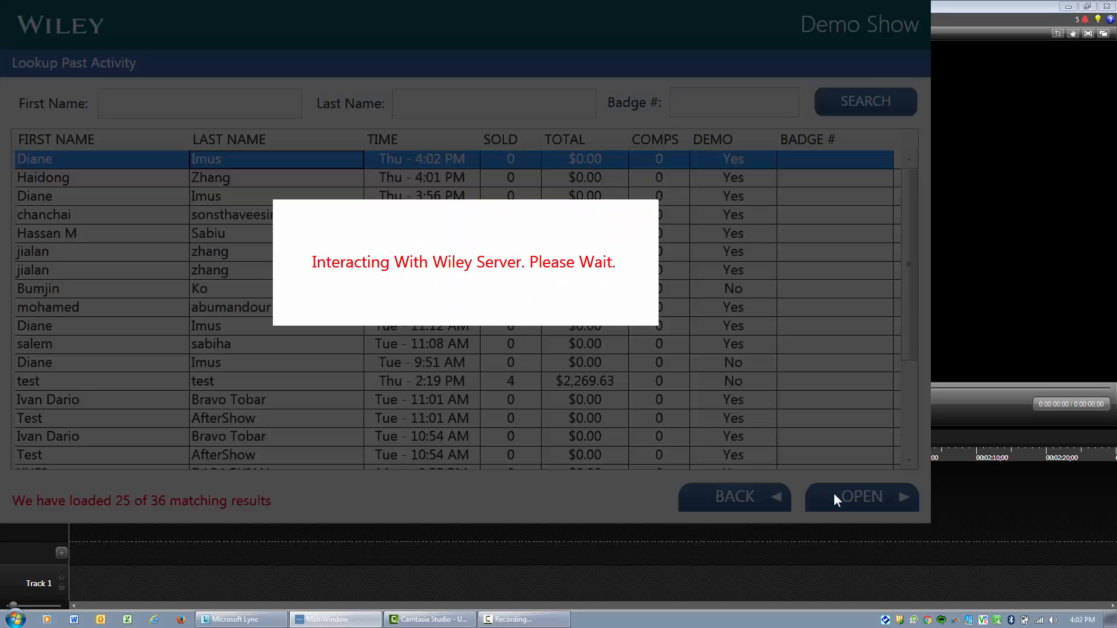
click(861, 497)
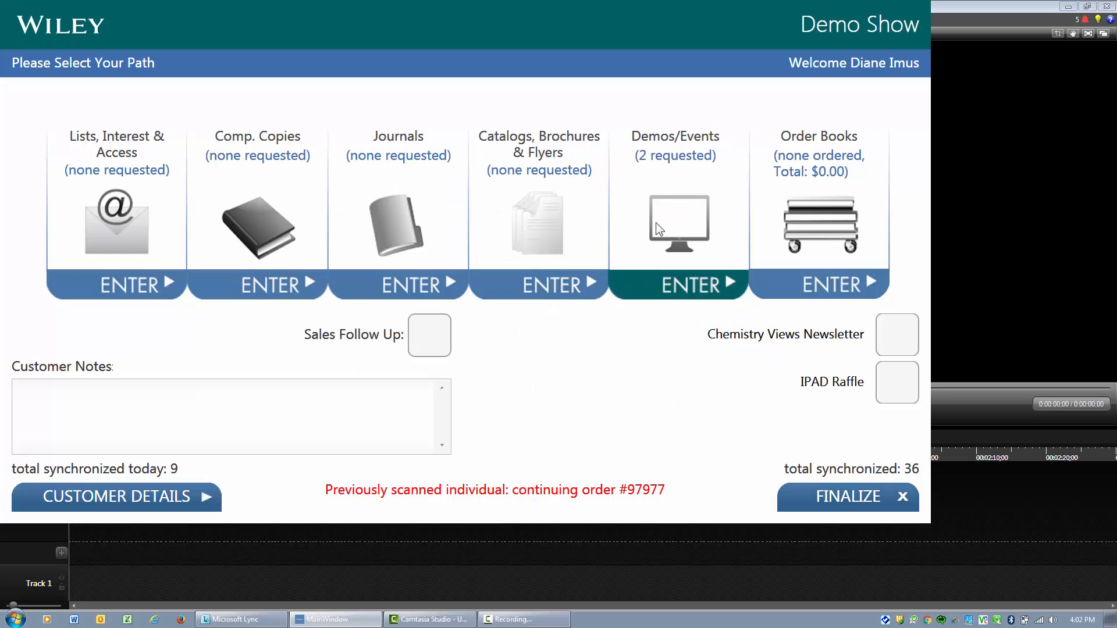
mouse_move(668, 205)
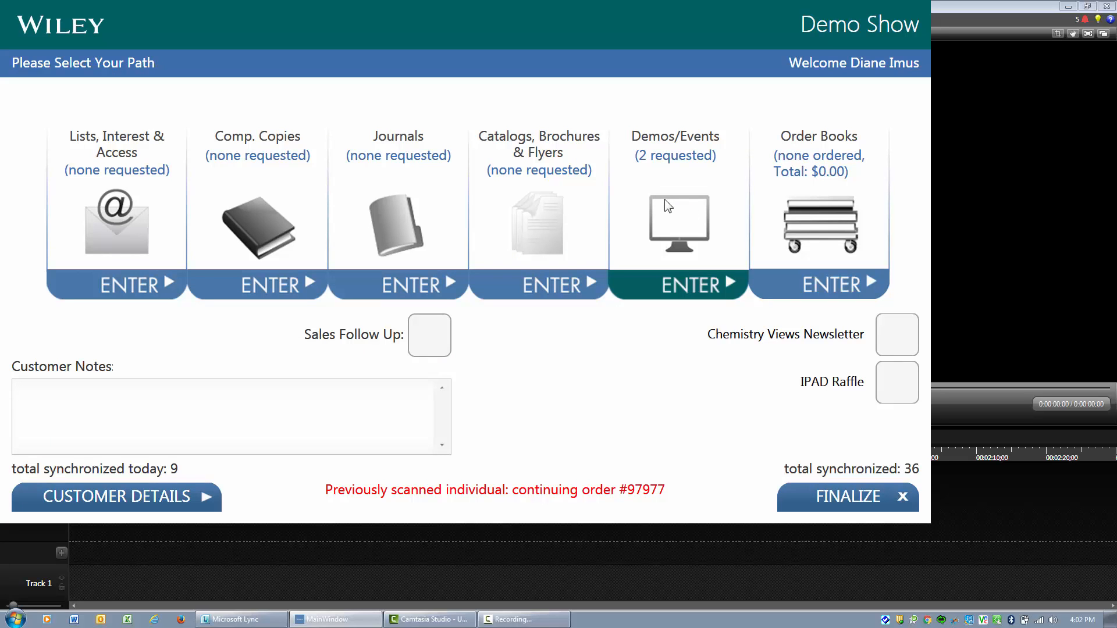
click(230, 417)
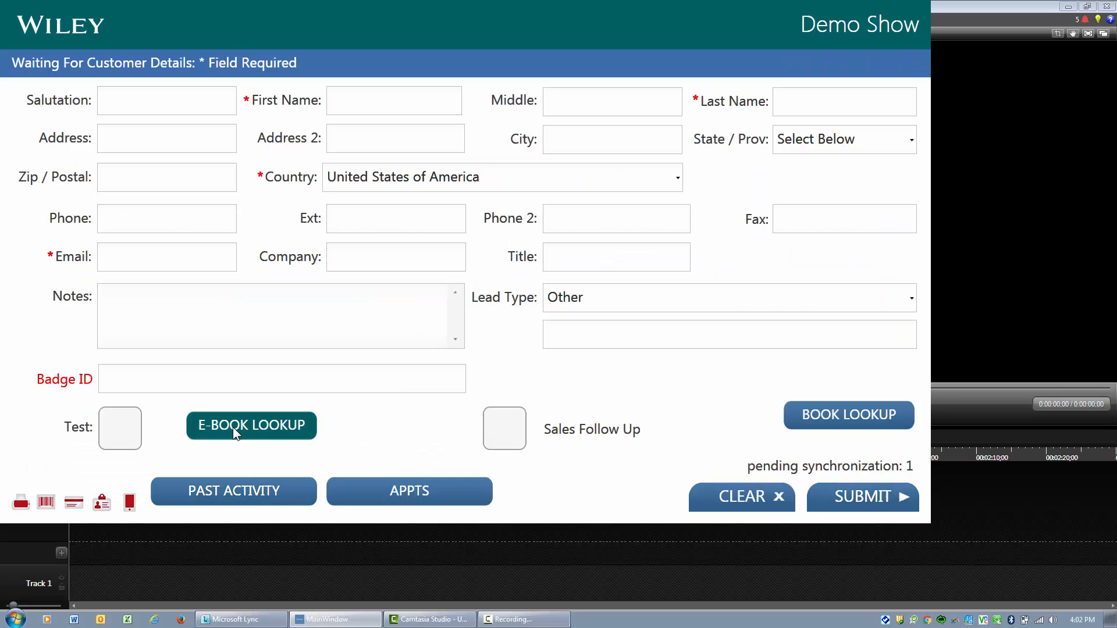
mouse_move(848, 415)
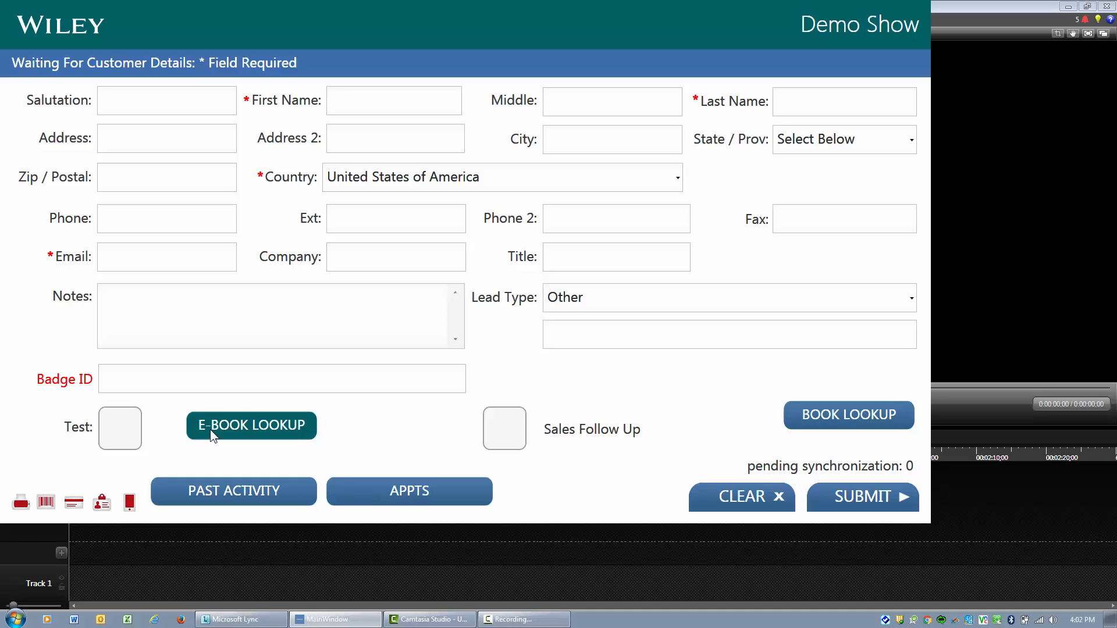
mouse_move(600, 406)
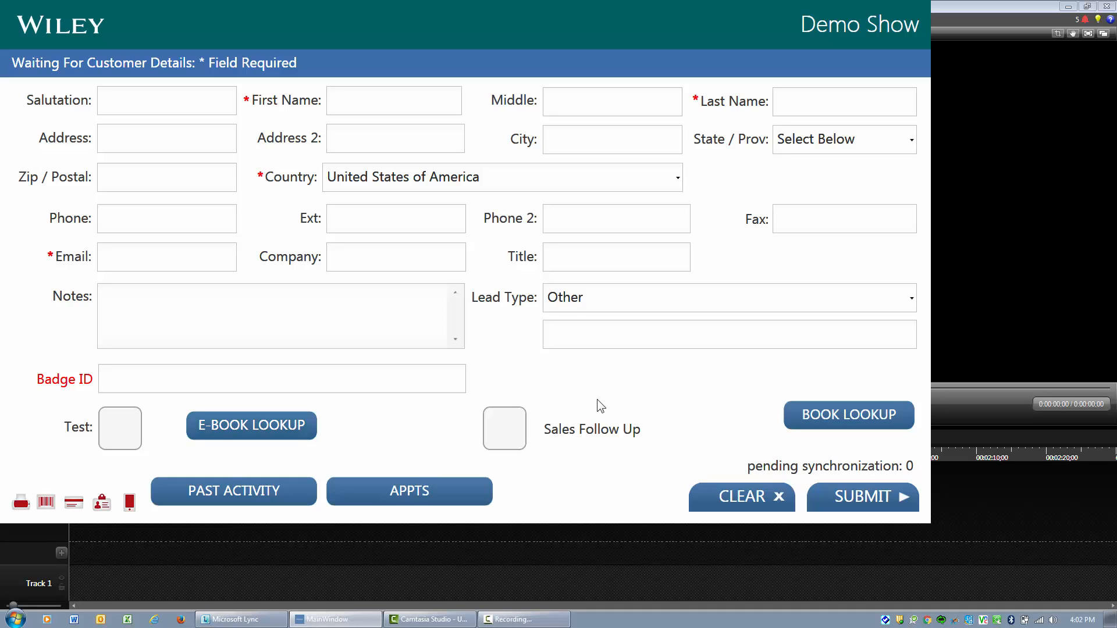